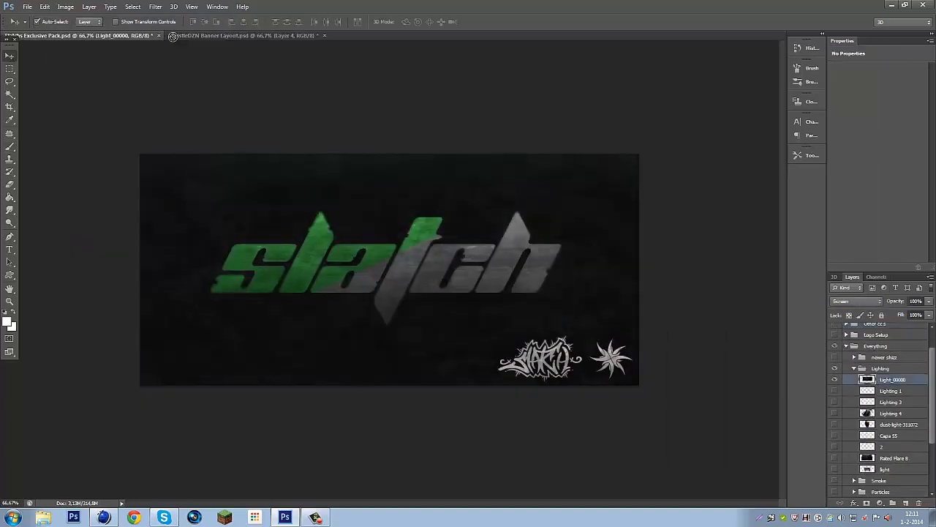
Show Particle 1 in the effects pack and bring it into the WhistleDZN banner.
{"action": "left_click", "coordinate": [245, 35]}
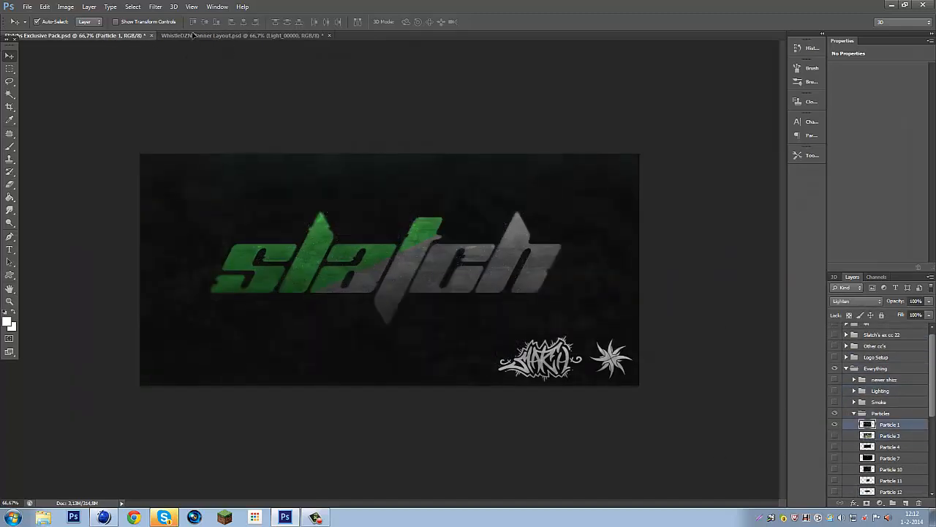
{"action": "left_click", "coordinate": [226, 35]}
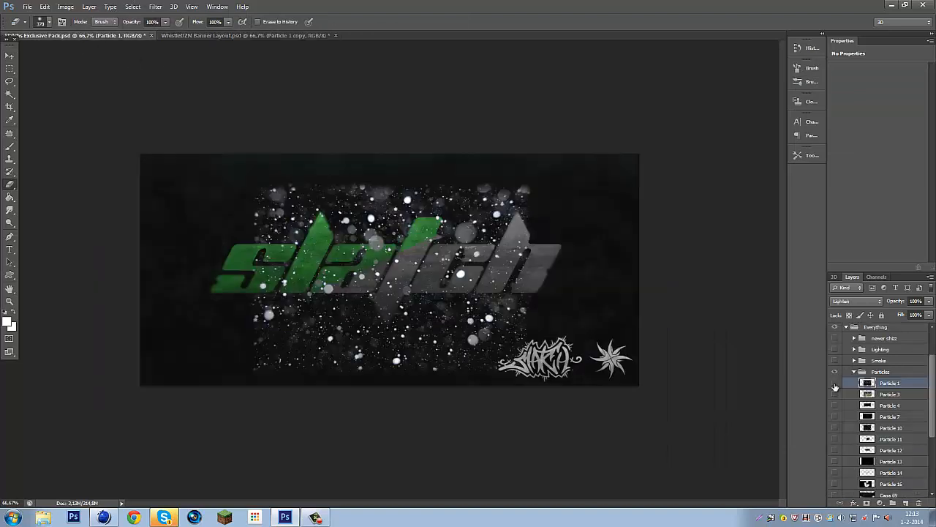
{"action": "left_click", "coordinate": [245, 35]}
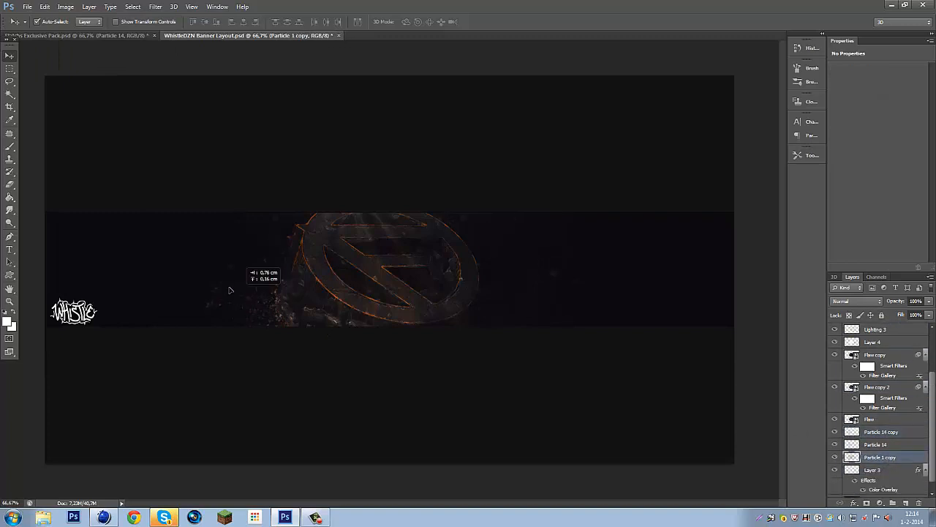
Place the Capa 69 star particles in the banner and start a Copper 2 gradient map.
{"action": "left_click_drag", "start_coordinate": [230, 290], "coordinate": [406, 314]}
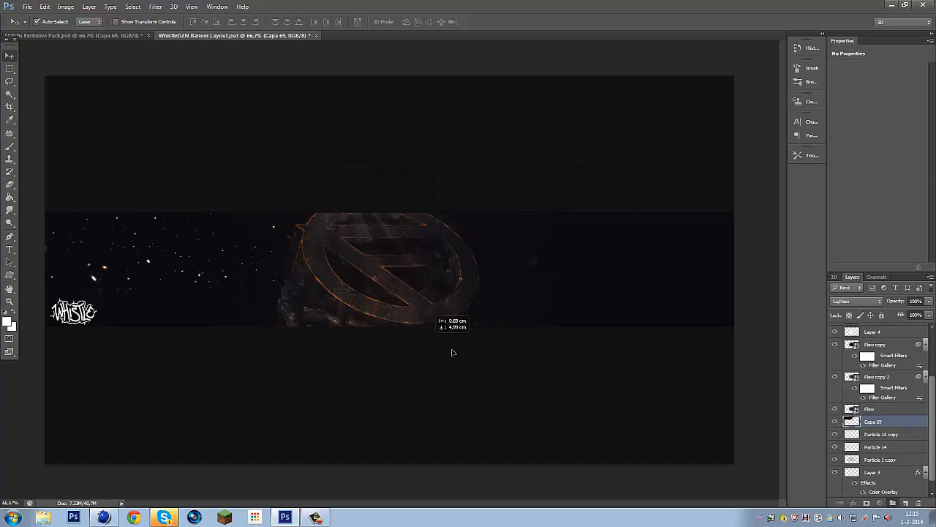
{"action": "left_click", "coordinate": [77, 35]}
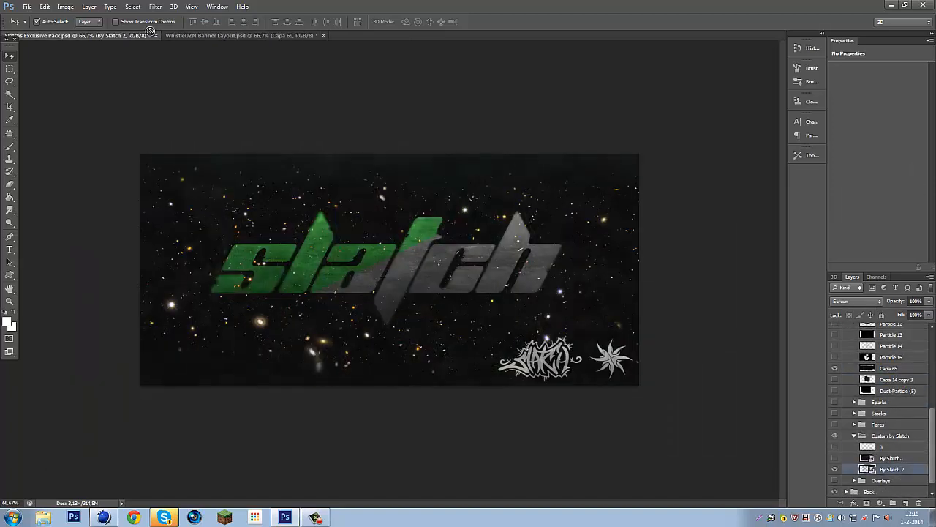
{"action": "left_click", "coordinate": [242, 35]}
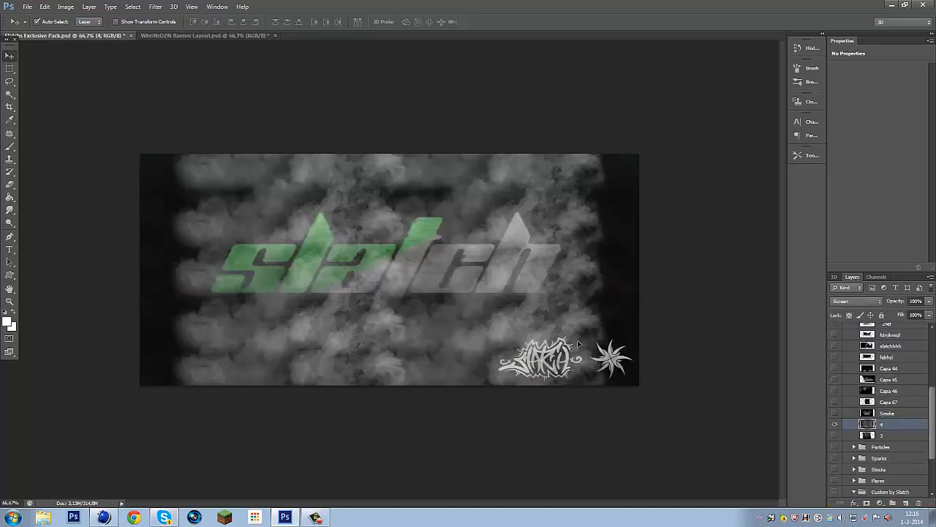
{"action": "left_click", "coordinate": [205, 35]}
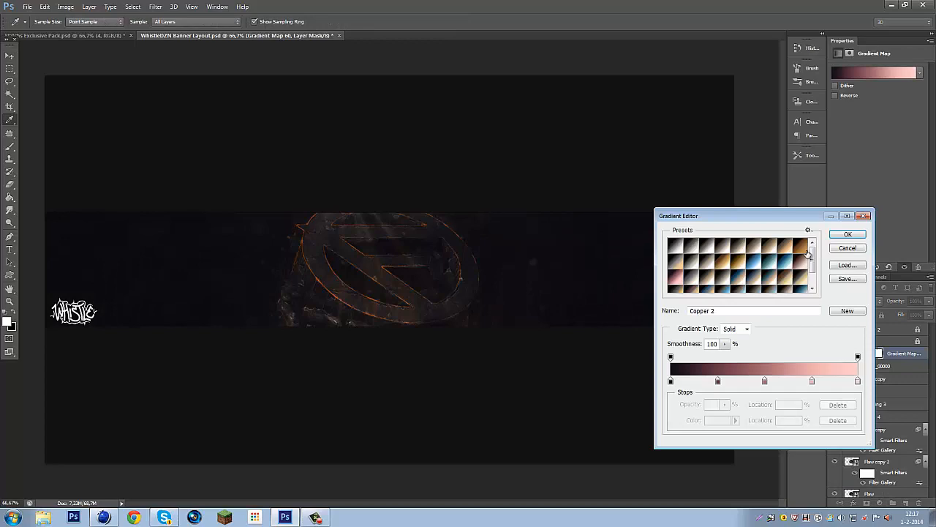
Confirm the Copper 2 gradient in the Gradient Editor.
{"action": "left_click", "coordinate": [728, 268]}
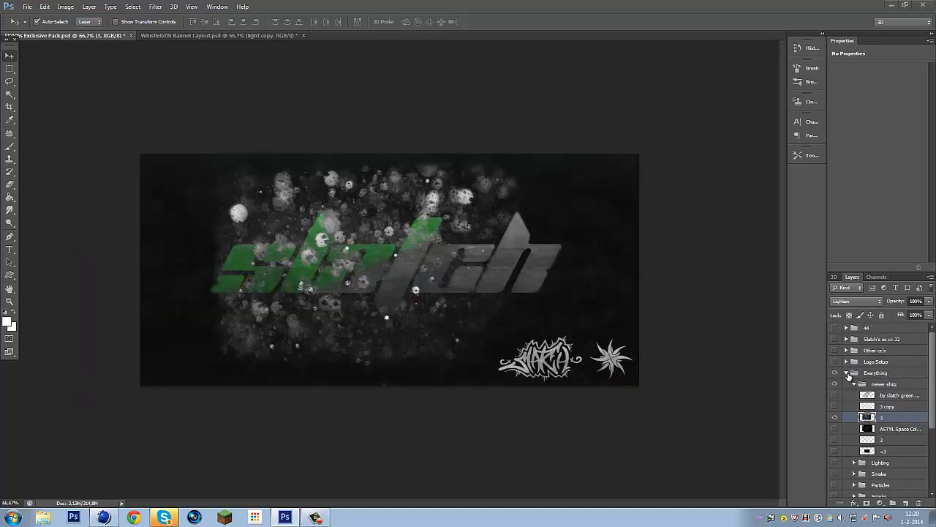
Add light layers to the banner and toggle a colour-correction group's visibility.
{"action": "left_click", "coordinate": [220, 35]}
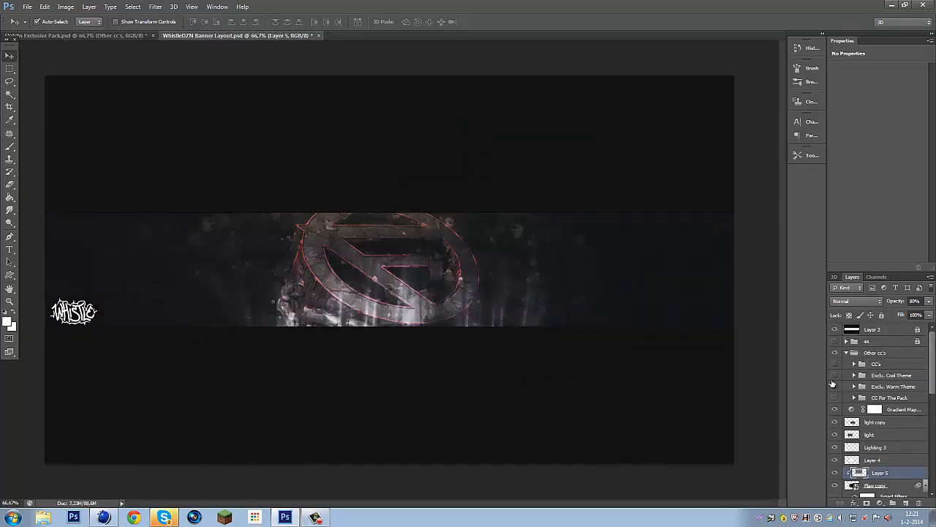
{"action": "left_click", "coordinate": [854, 363]}
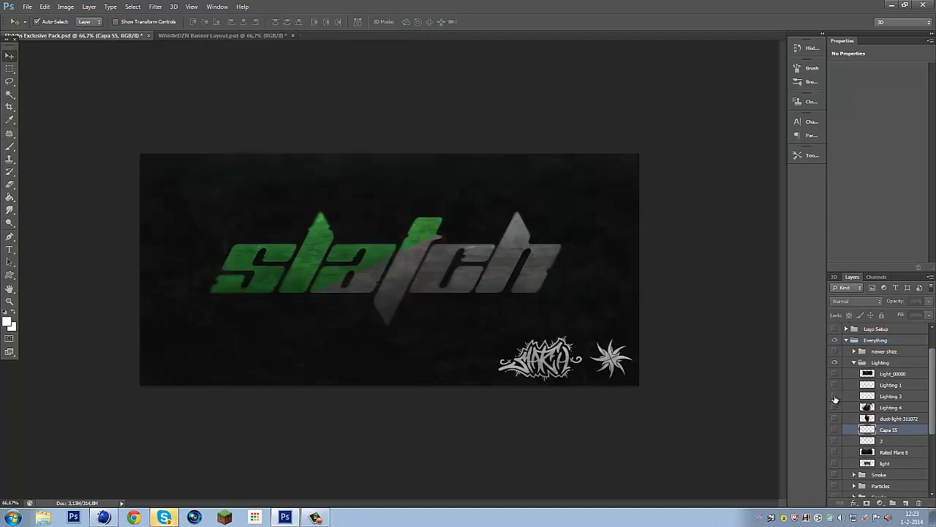
Preview Spark 2 and Sparks3 Gray in the pack, then switch to Skype.
{"action": "left_click", "coordinate": [223, 35]}
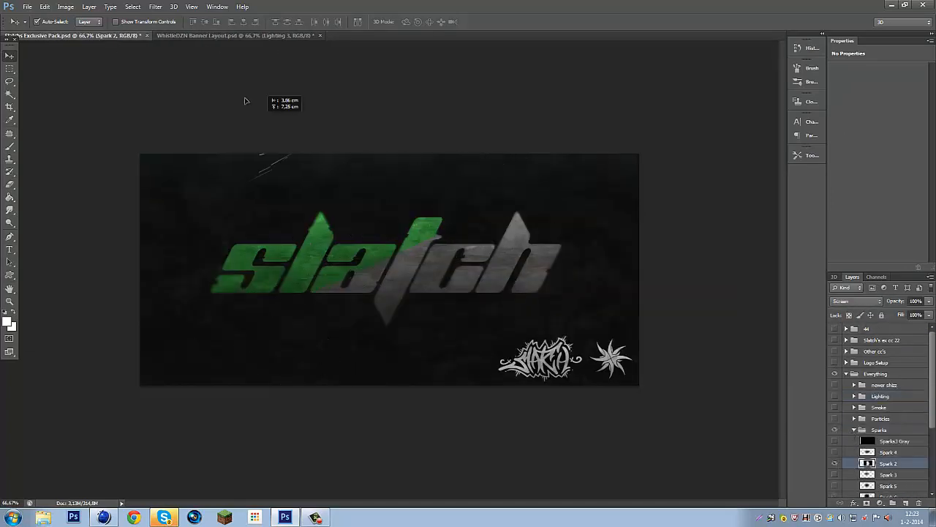
{"action": "left_click", "coordinate": [234, 35]}
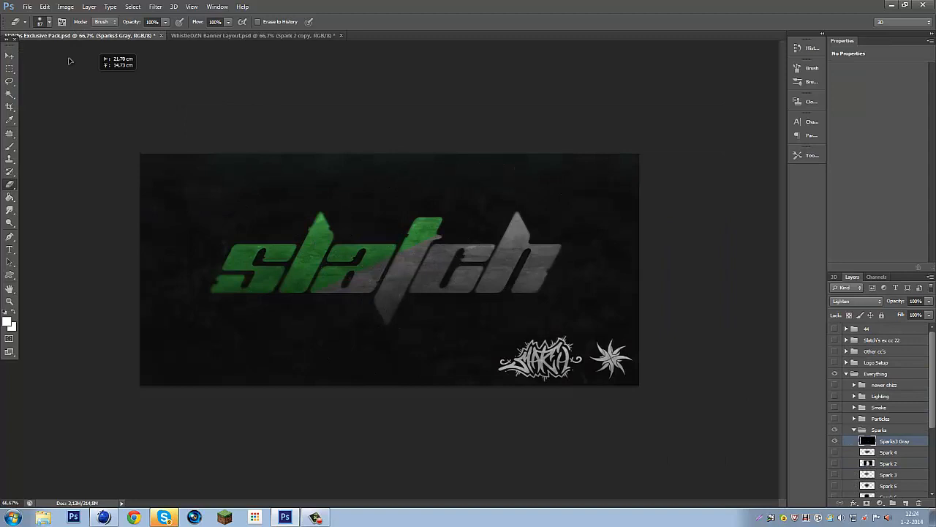
{"action": "left_click", "coordinate": [256, 35]}
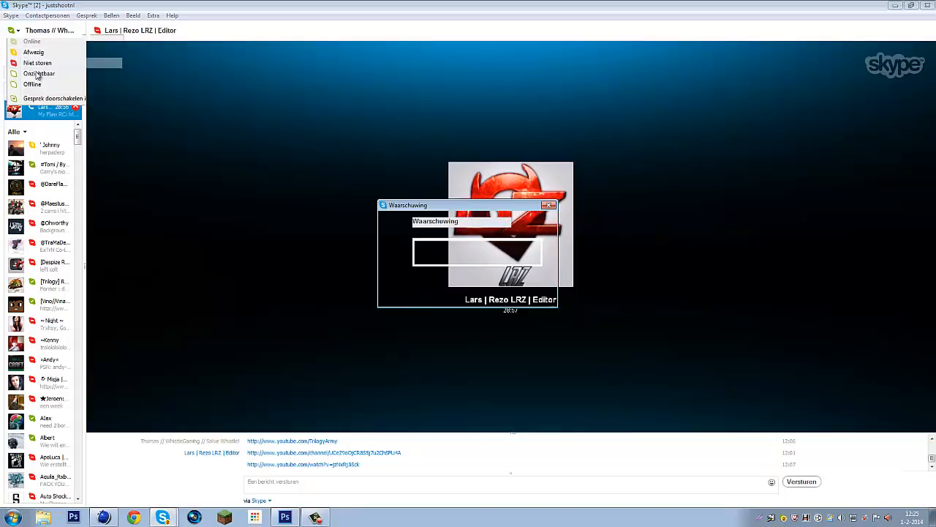
Dismiss the Skype status menu and return to Photoshop.
{"action": "left_click", "coordinate": [284, 517]}
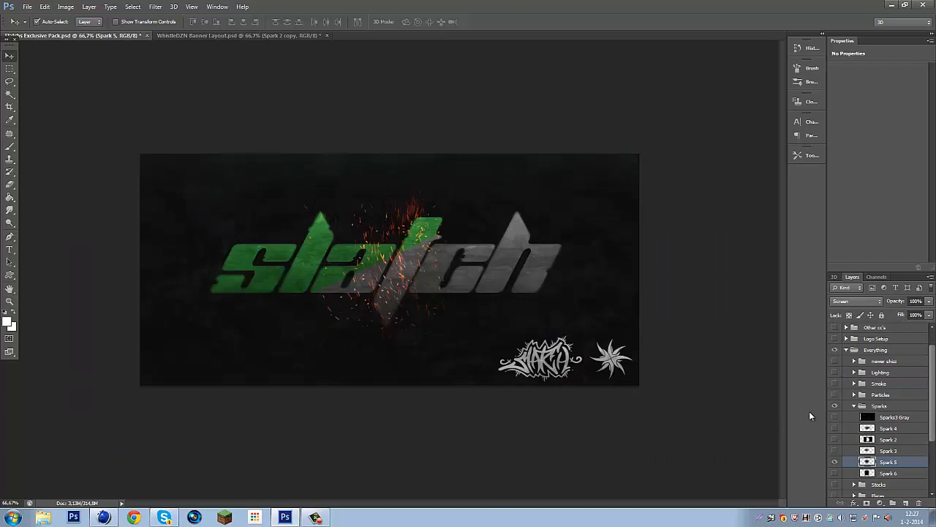
Bring Overlay 4 from the pack into the WhistleDZN banner layout.
{"action": "left_click", "coordinate": [242, 35]}
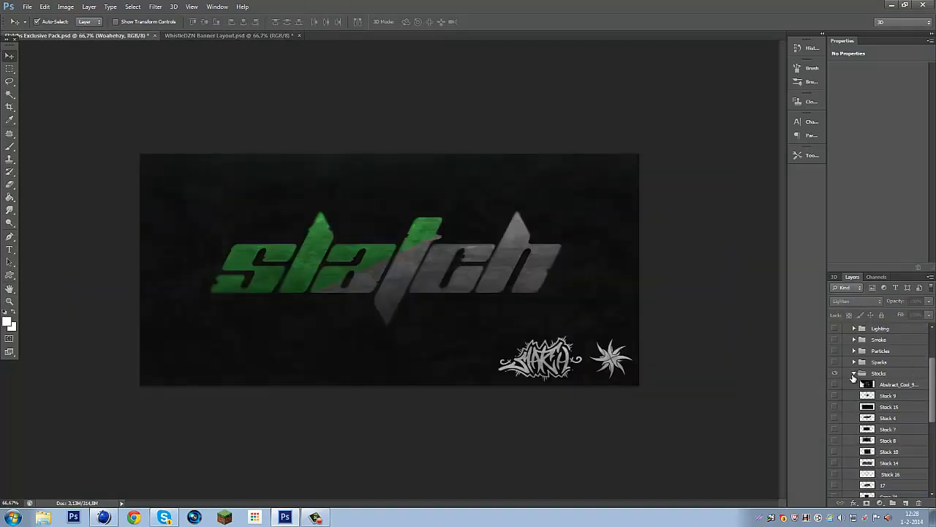
{"action": "left_click", "coordinate": [226, 35]}
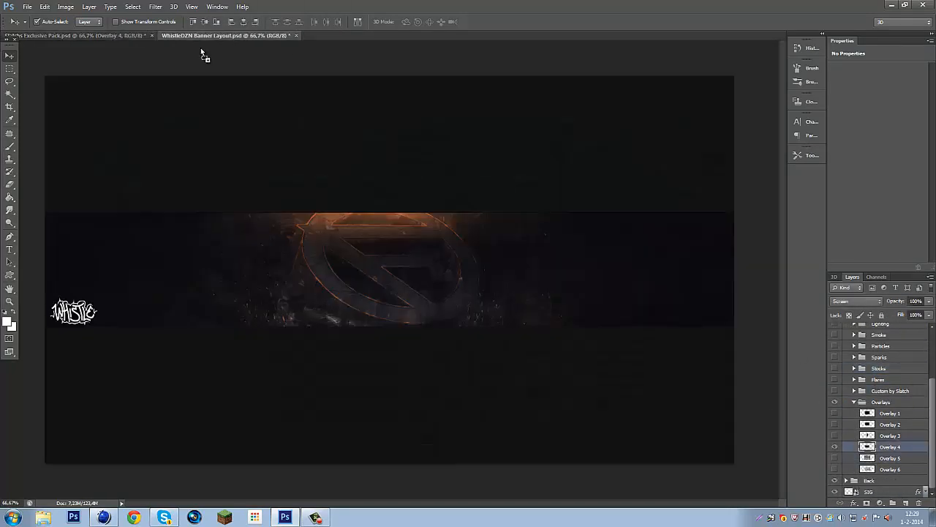